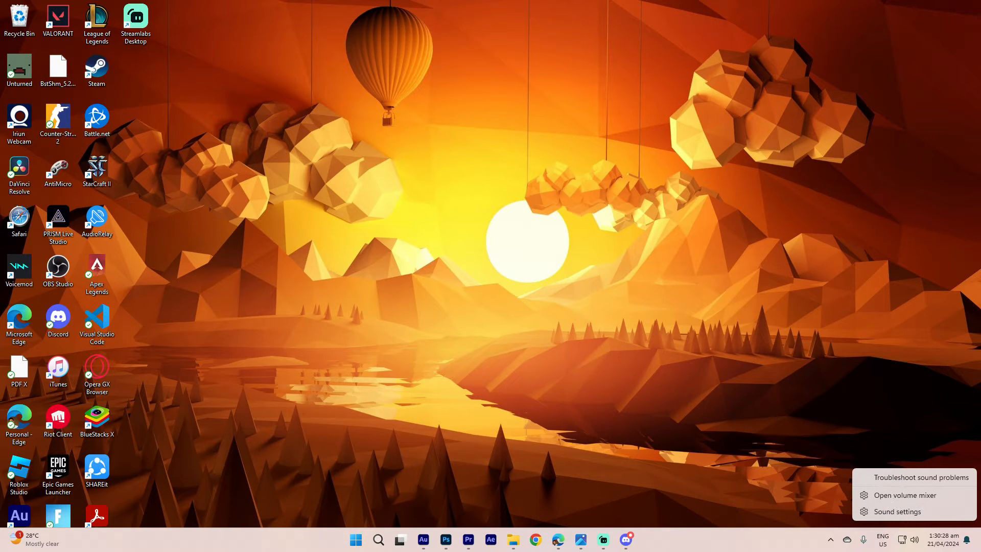
- Bring up the per-app volume mixer from the system tray speaker icon
left_click(905, 495)
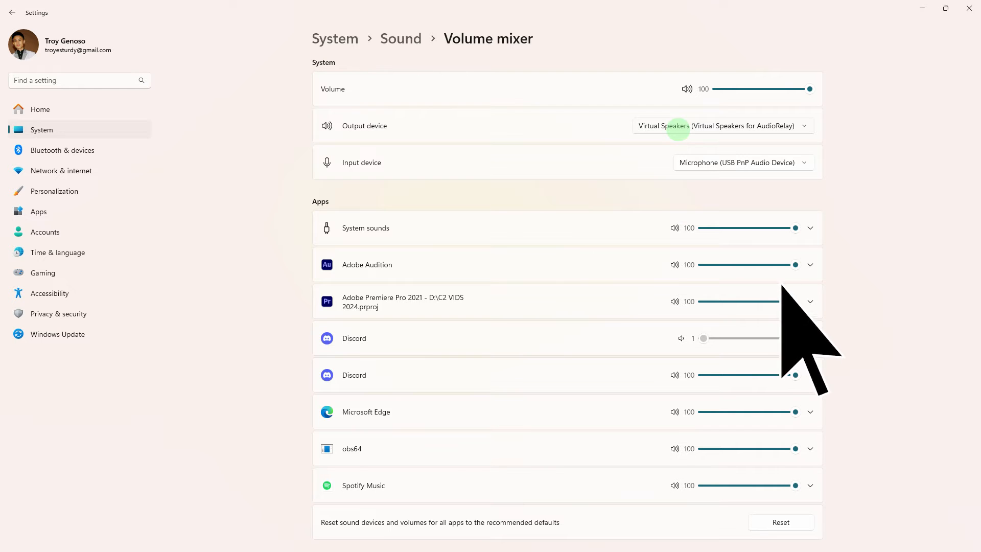
- Leave the volume mixer and bring Streamlabs Desktop to the front
left_click(809, 338)
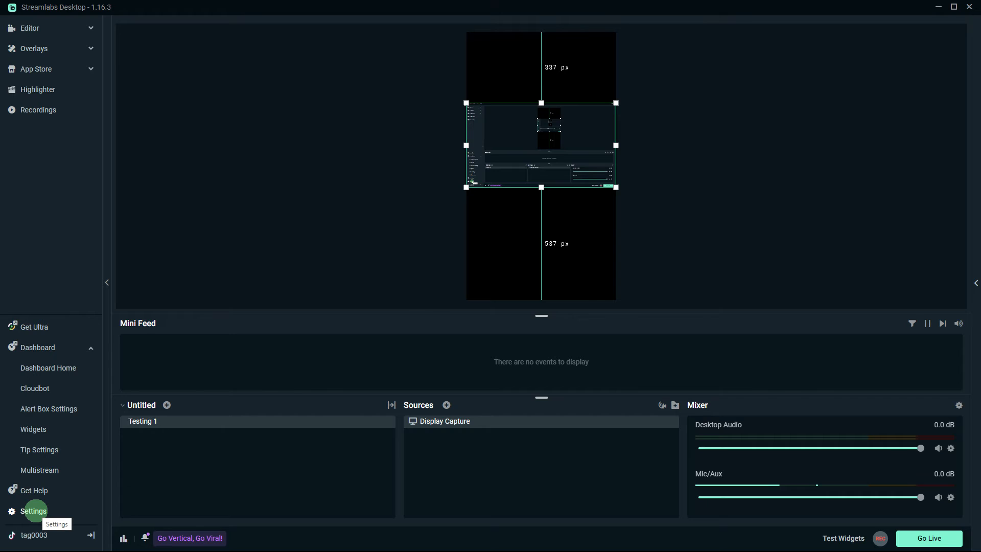
- Show Streamlabs Desktop's Audio settings listing the captured desktop audio and mic devices
left_click(34, 511)
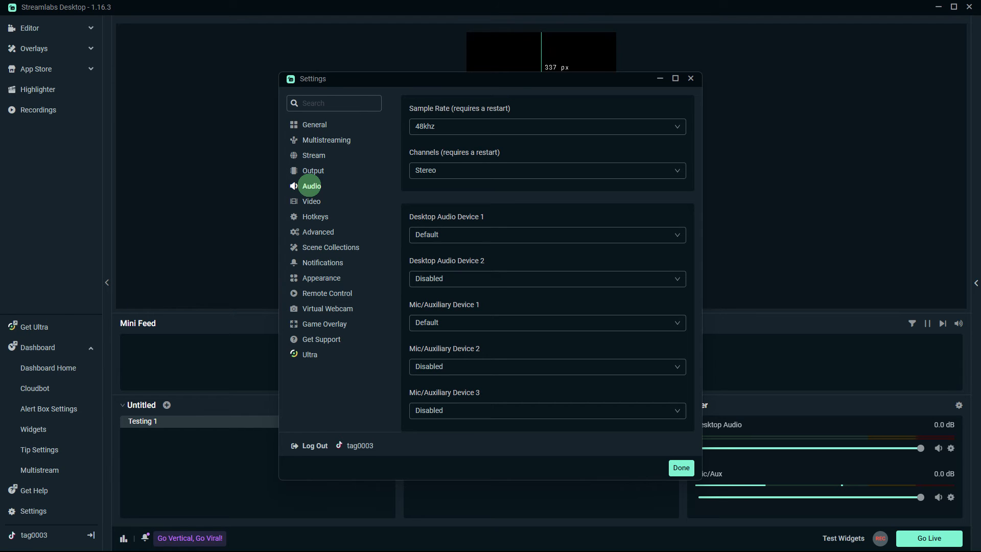
mouse_move(437, 264)
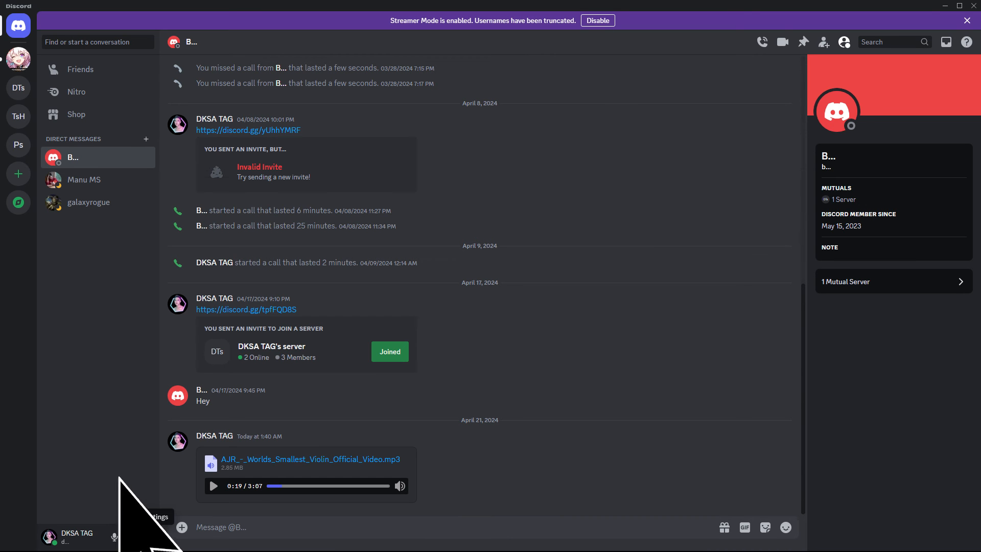
- In Voice & Video settings, set Discord's output device to Speakers (Steam Streaming Speakers)
left_click(155, 516)
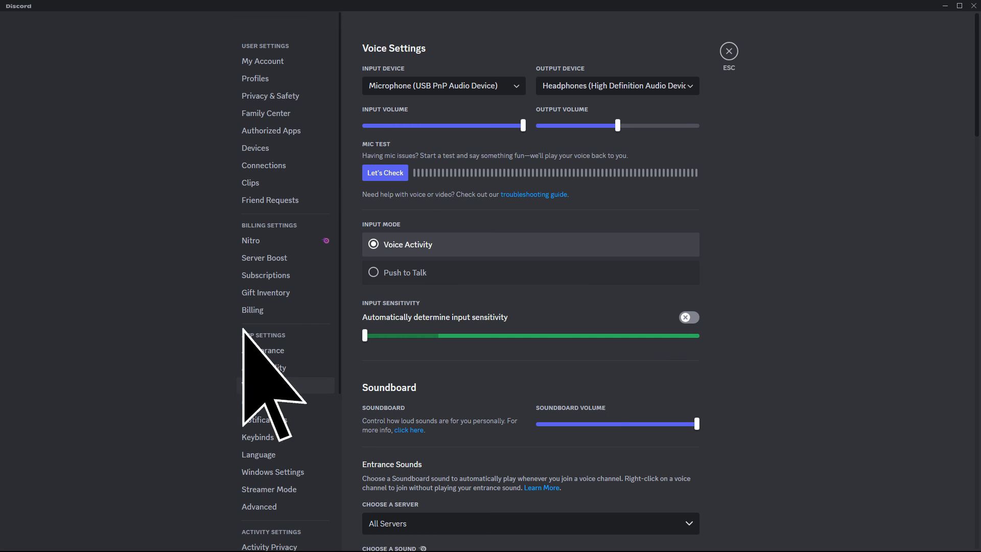
left_click(617, 86)
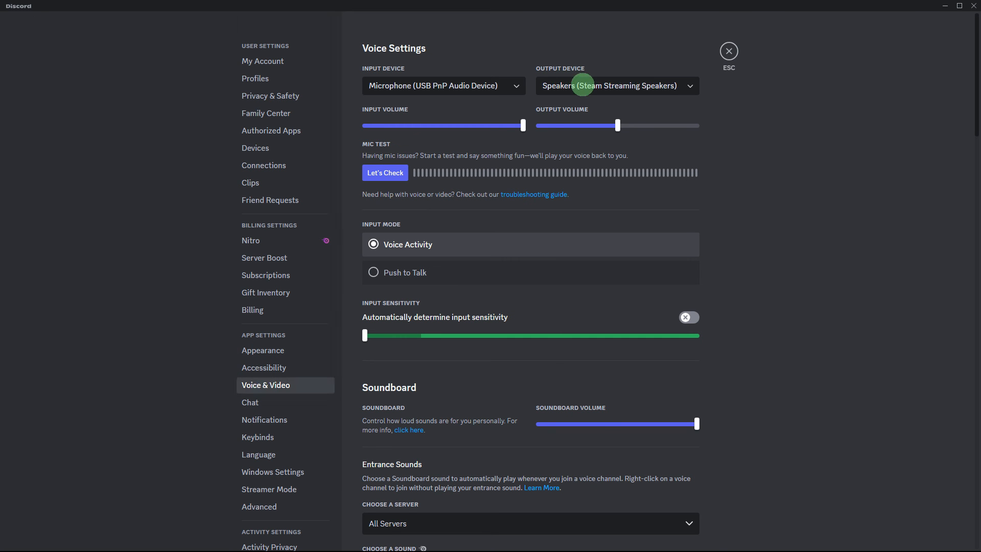